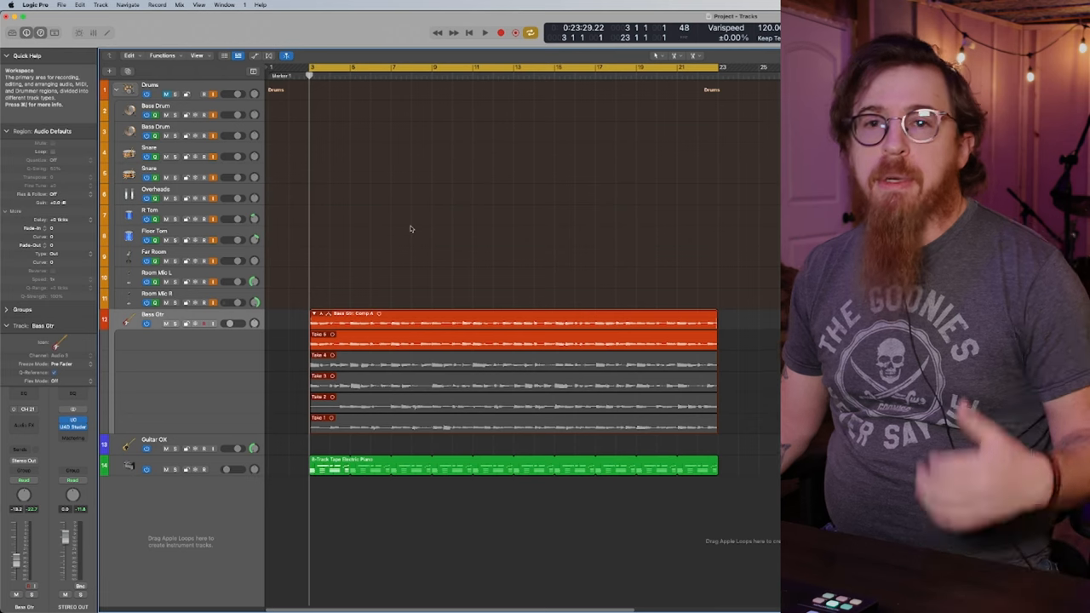
pyautogui.moveTo(540, 228)
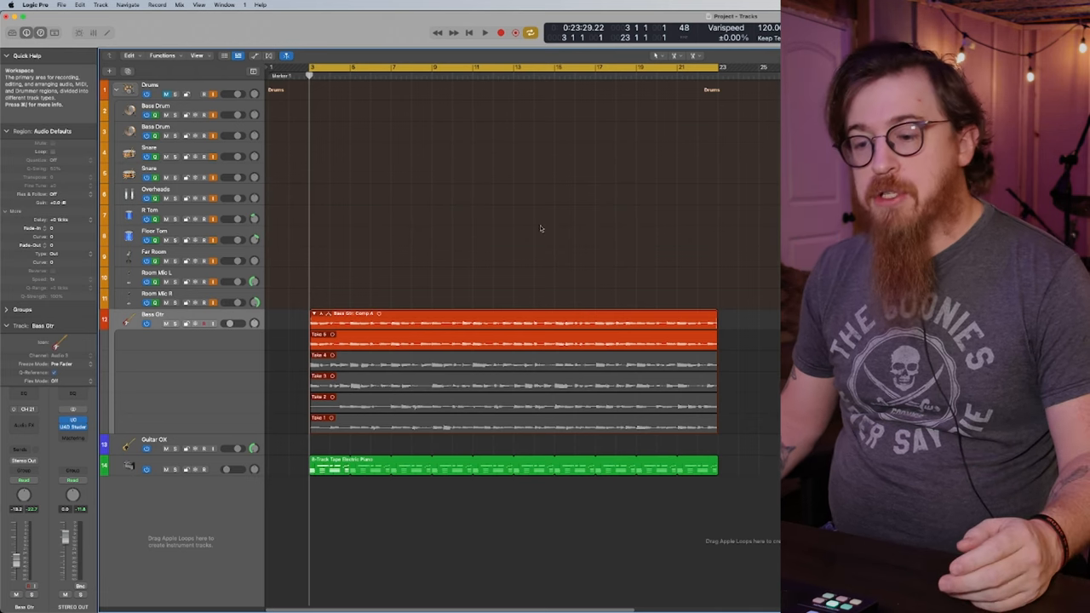
pyautogui.moveTo(323, 470)
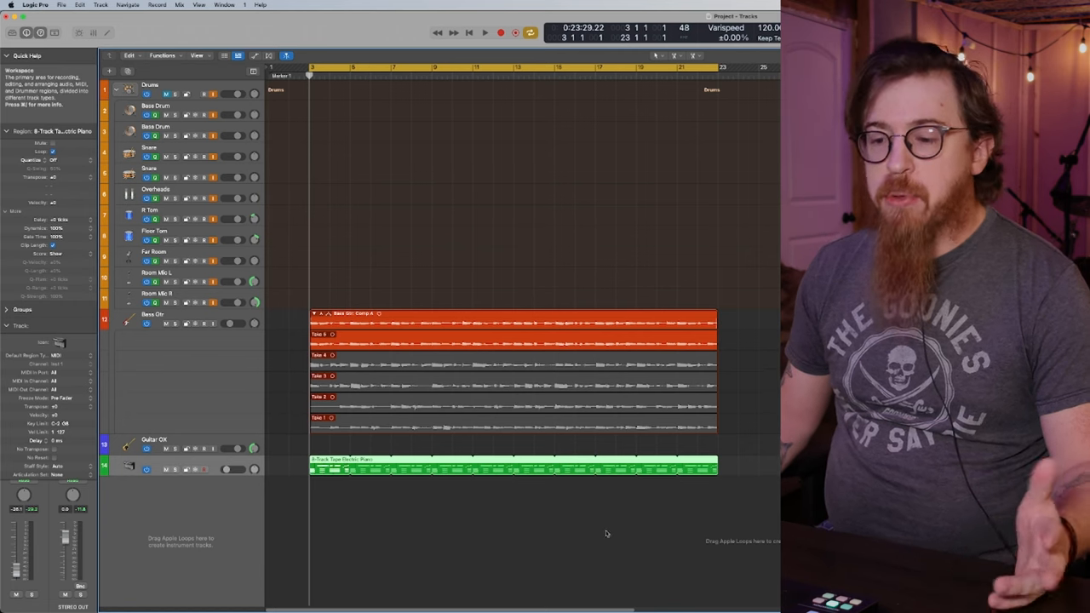
pyautogui.moveTo(524, 490)
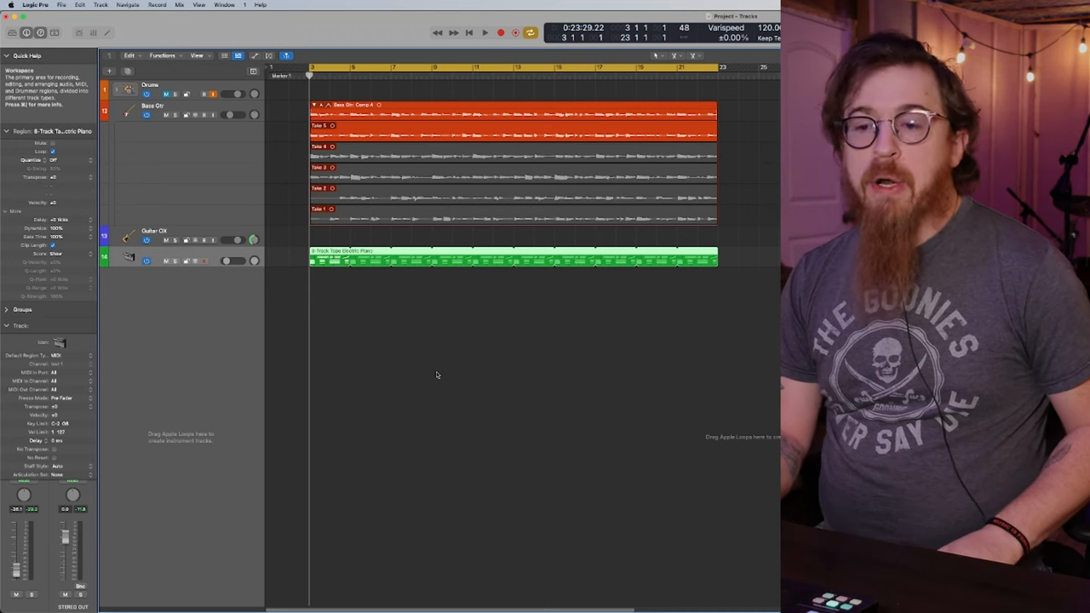
pyautogui.click(484, 33)
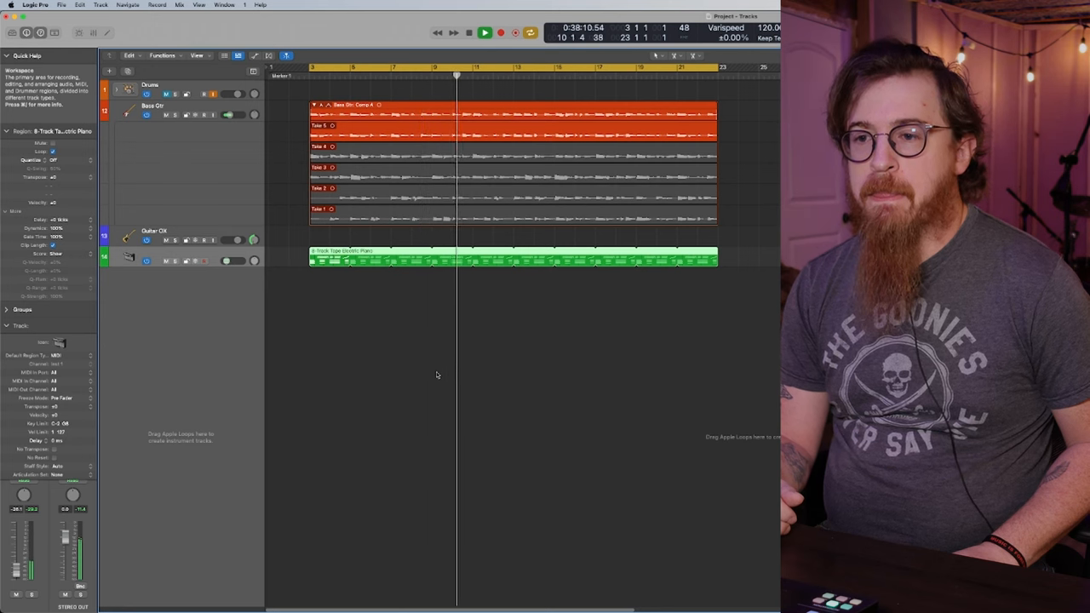
pyautogui.click(469, 32)
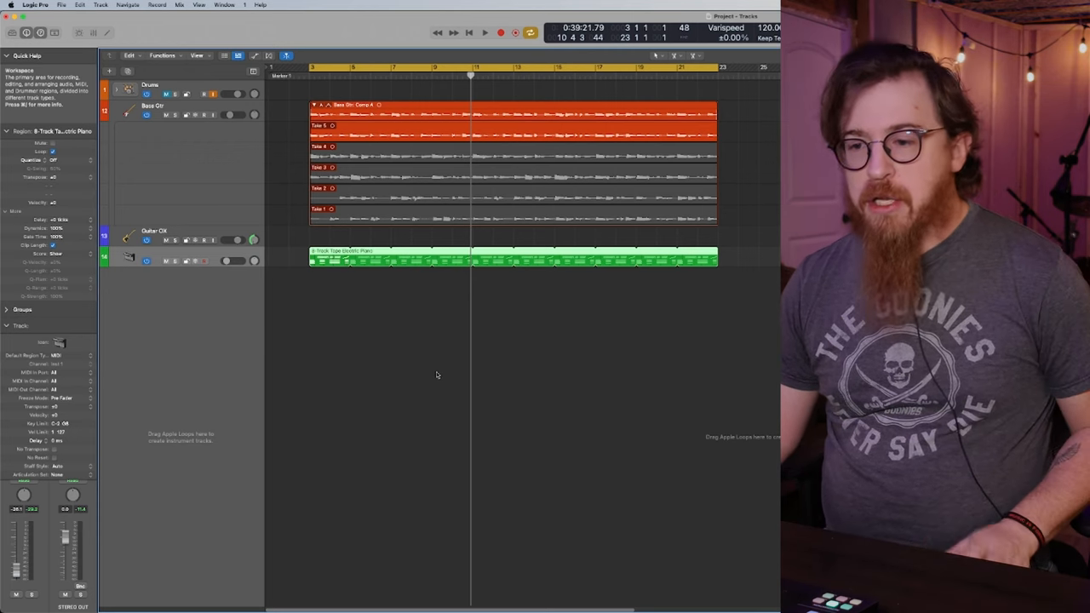
pyautogui.click(485, 32)
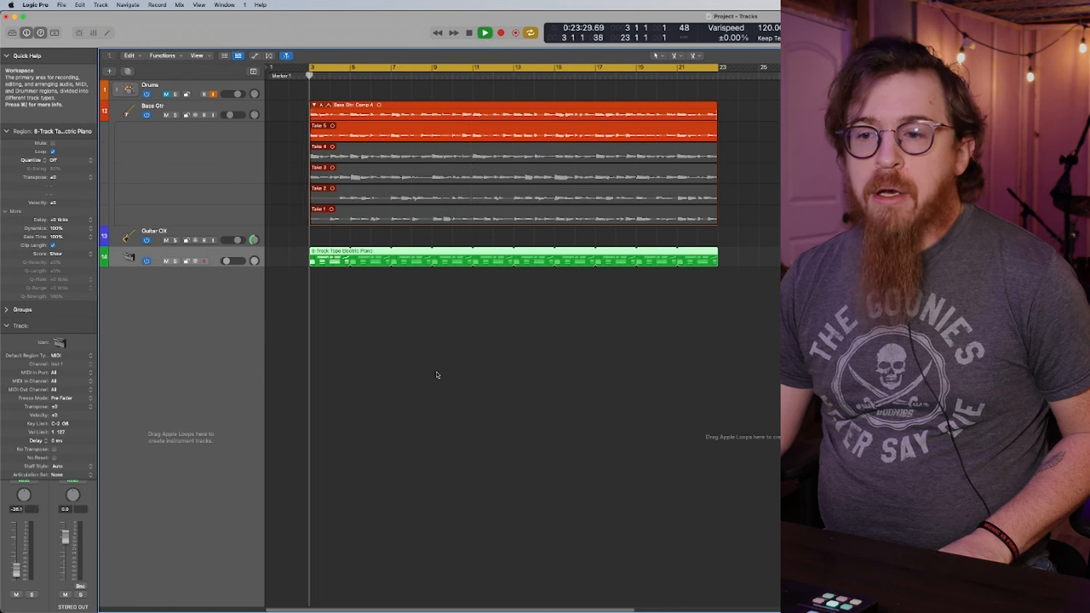
pyautogui.click(485, 33)
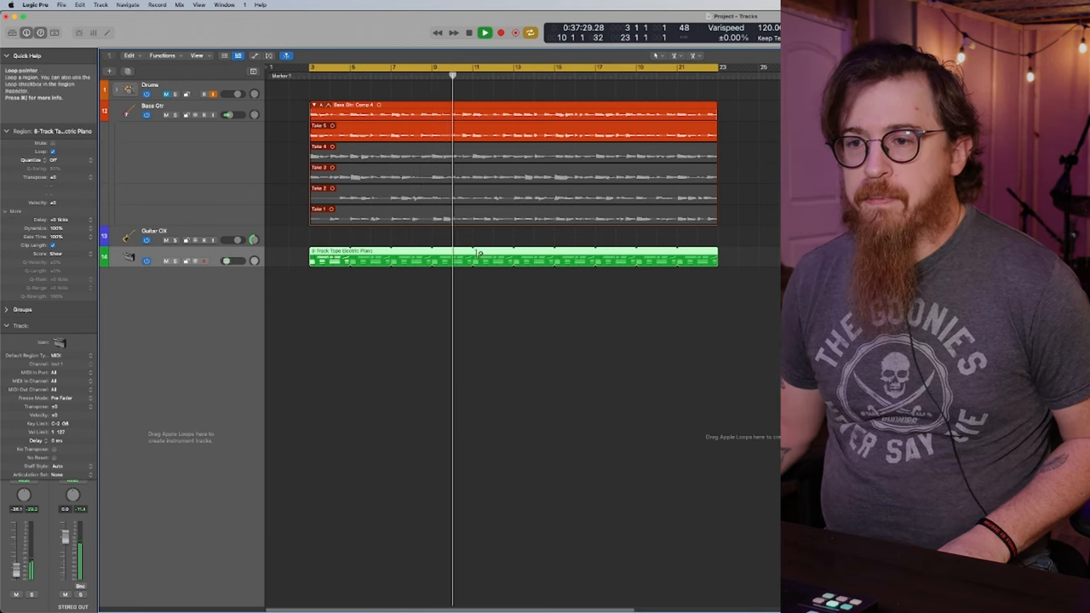
pyautogui.click(469, 32)
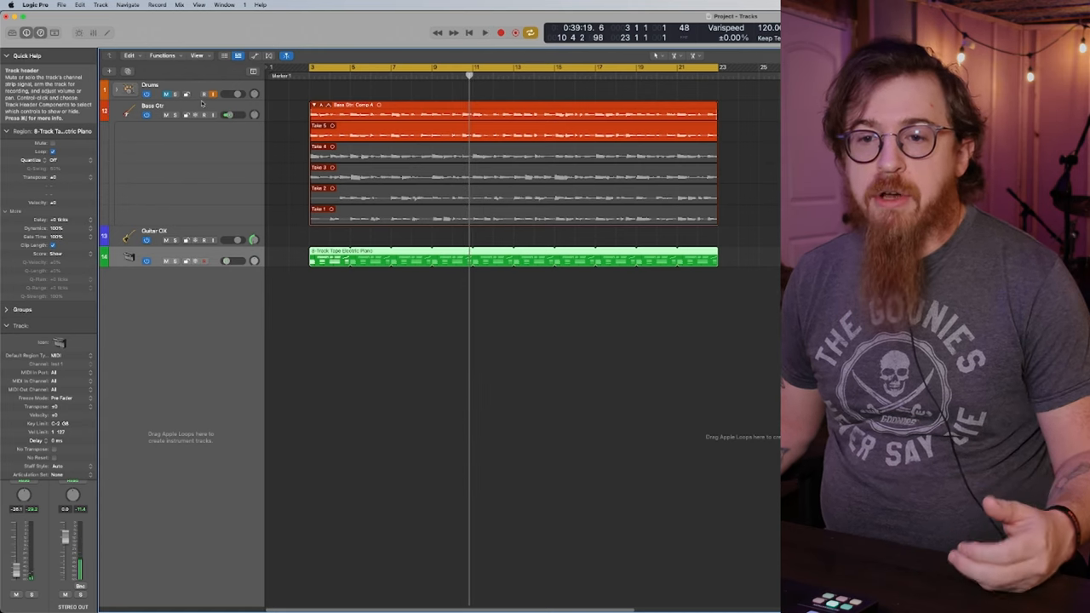
# - Insert the UAD Ampeg SVTVR Classic (Mono) amp on the Bass Gtr Audio FX slot
pyautogui.click(153, 105)
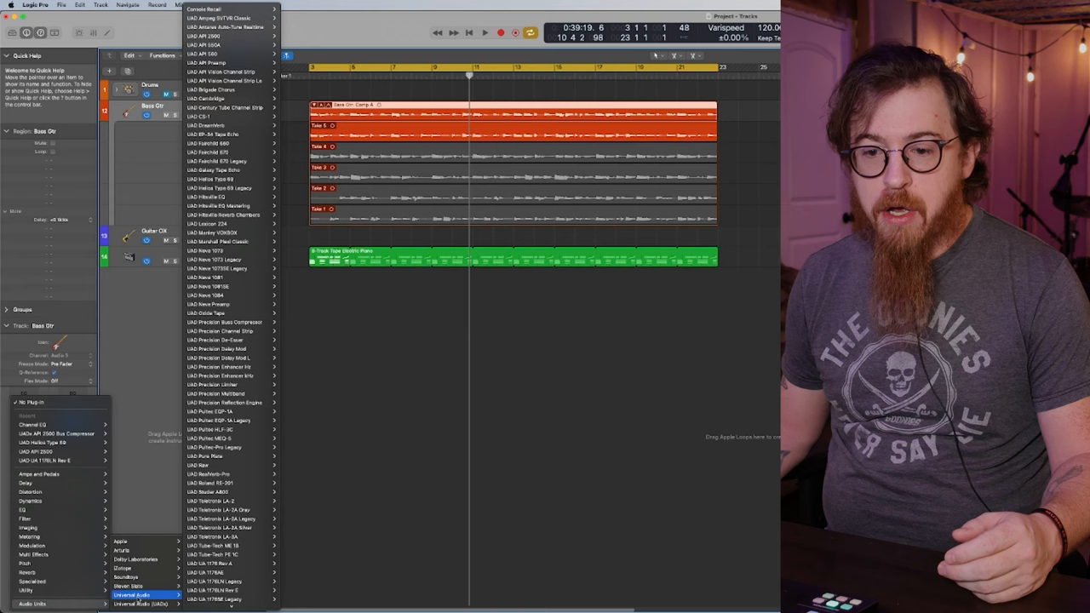
pyautogui.moveTo(221, 18)
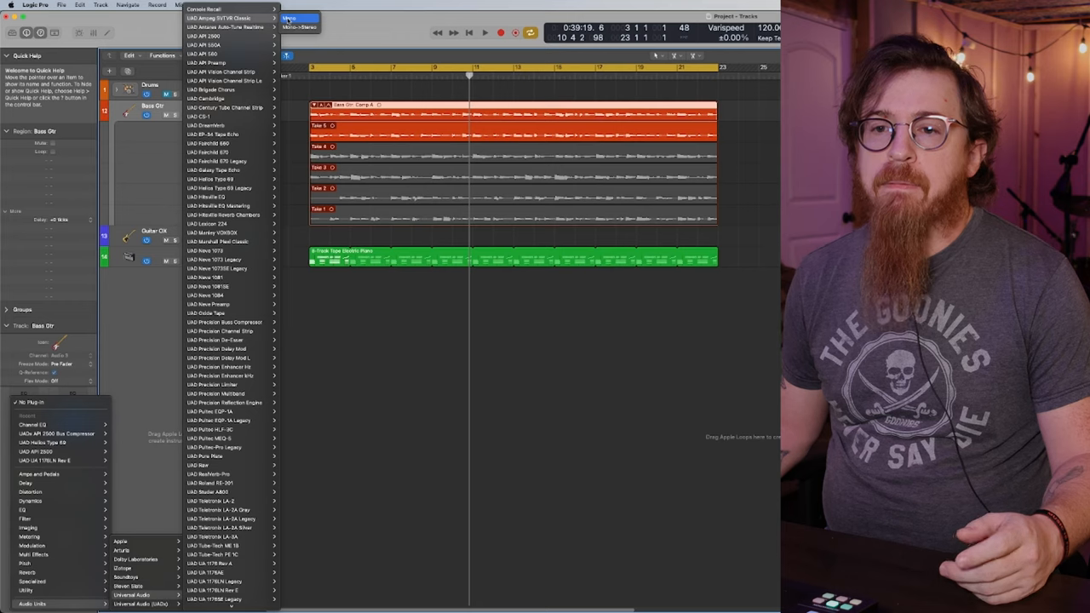
pyautogui.click(219, 18)
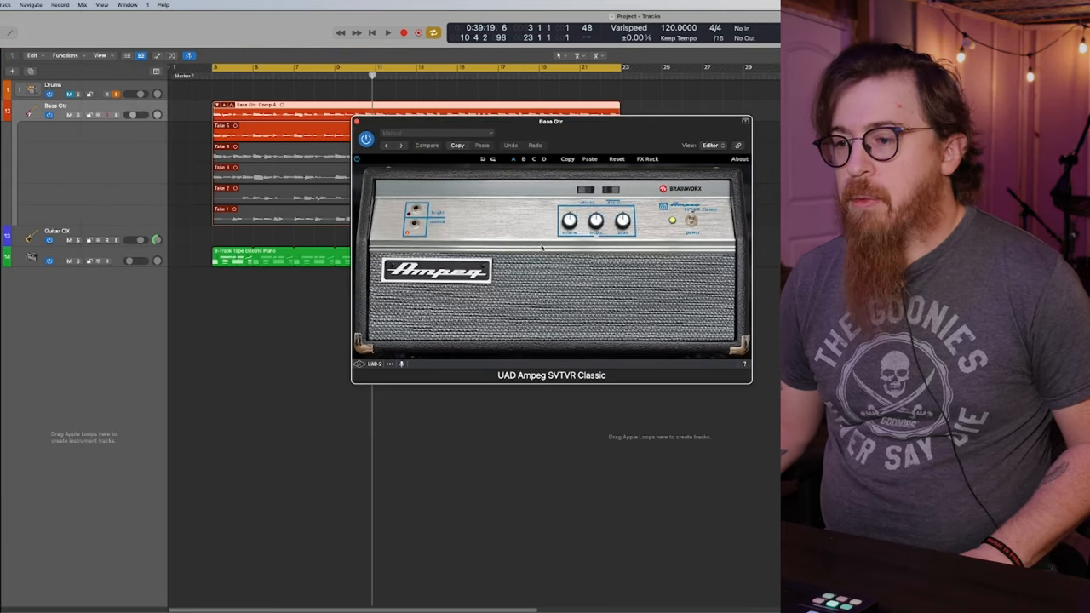
# - Solo the Bass Gtr track and audition it through the Ampeg amp
pyautogui.click(387, 33)
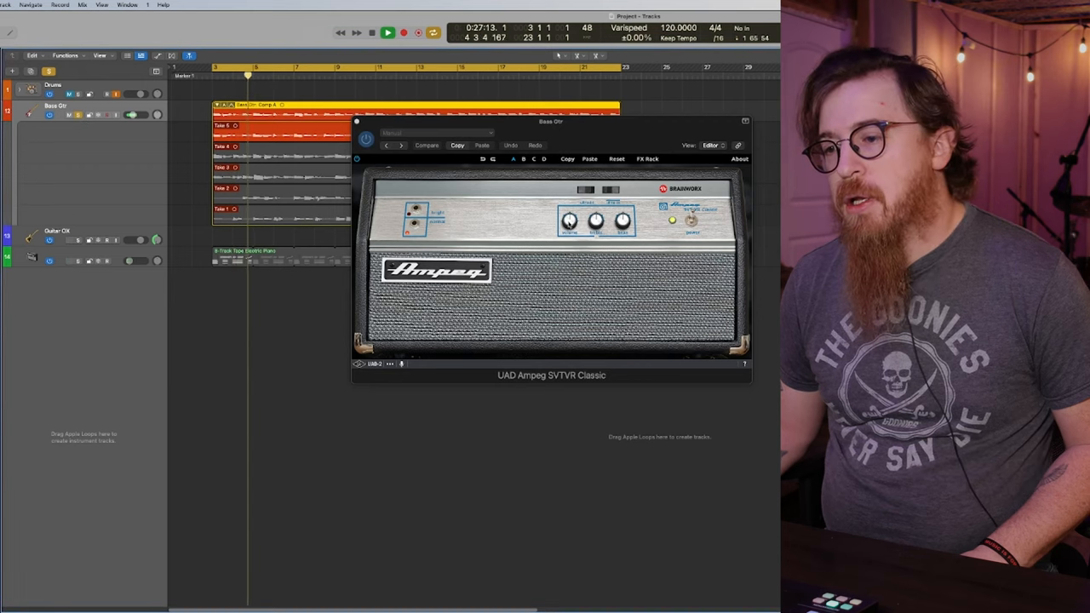
pyautogui.click(427, 145)
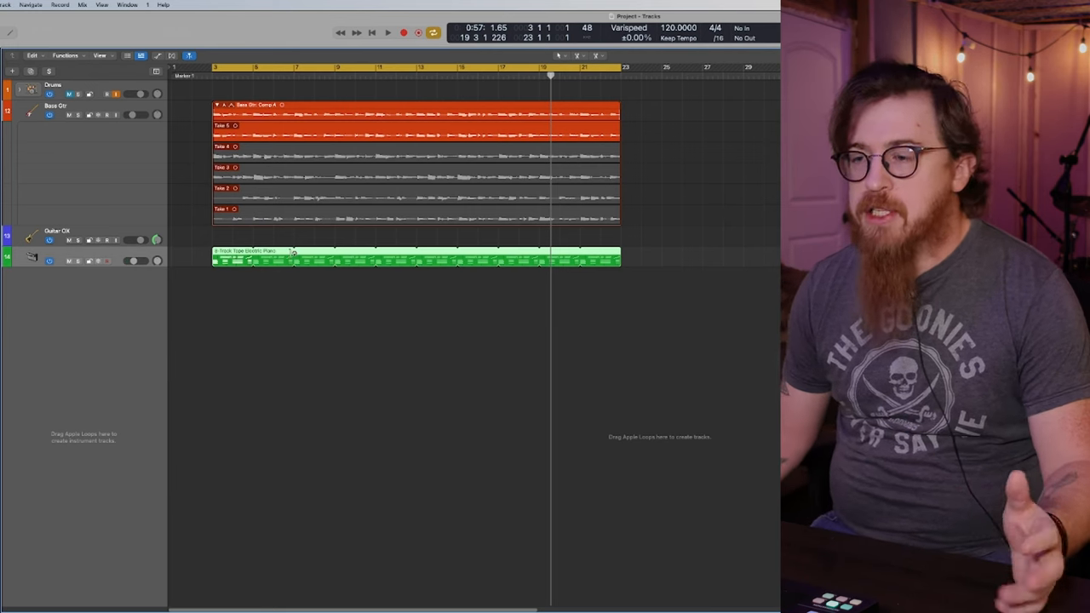
pyautogui.moveTo(443, 348)
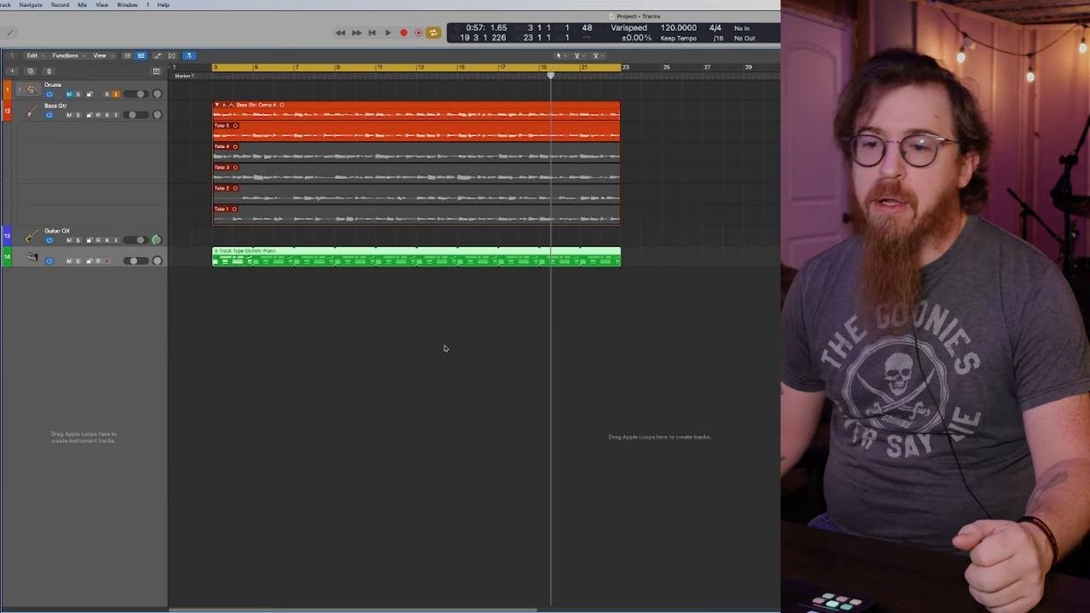
pyautogui.moveTo(373, 320)
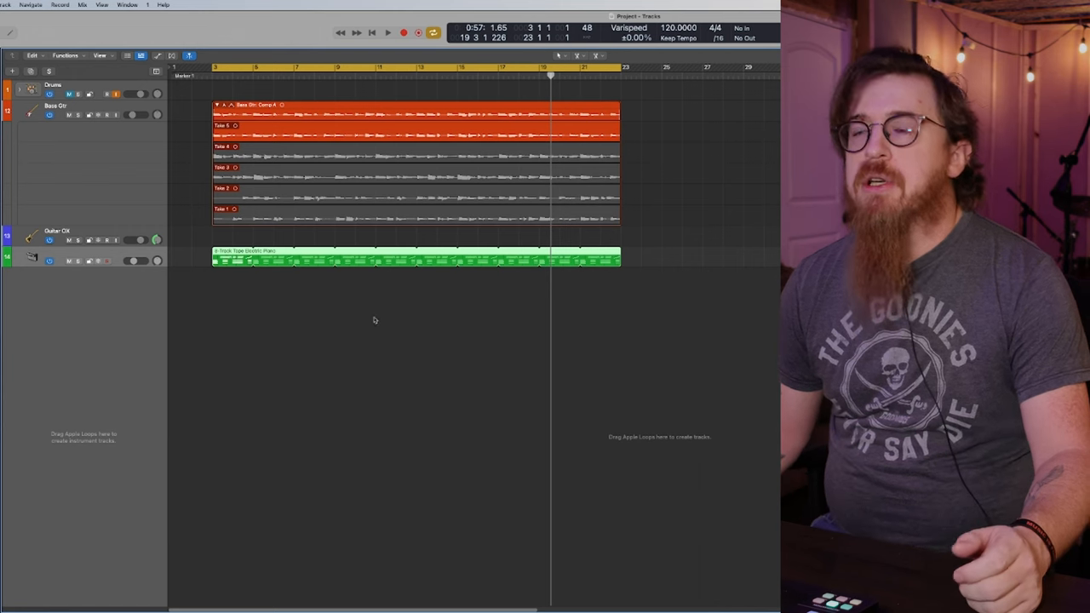
pyautogui.moveTo(512, 310)
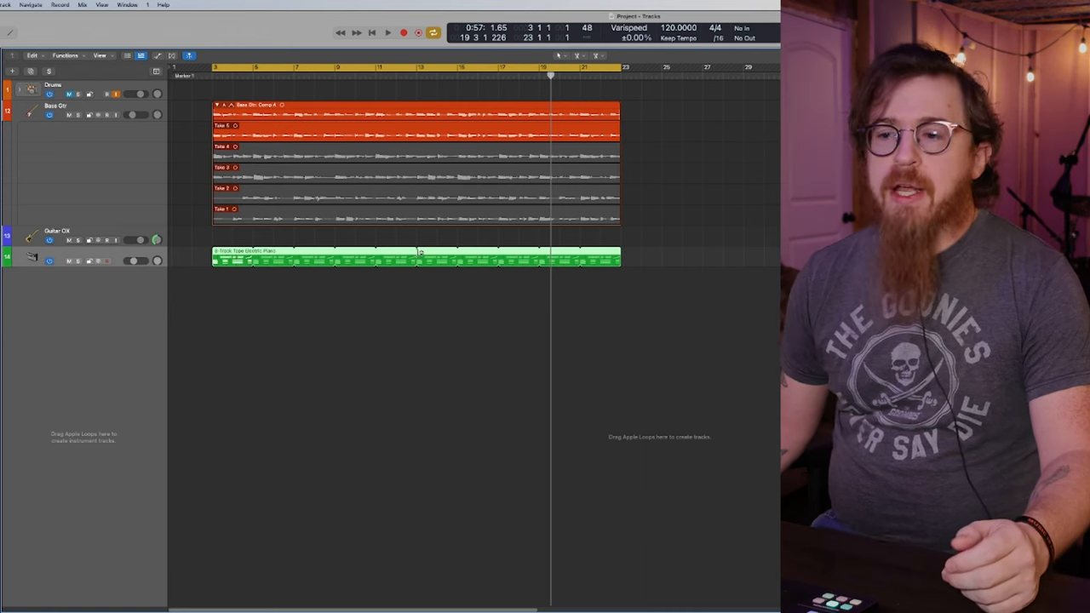
pyautogui.moveTo(585, 275)
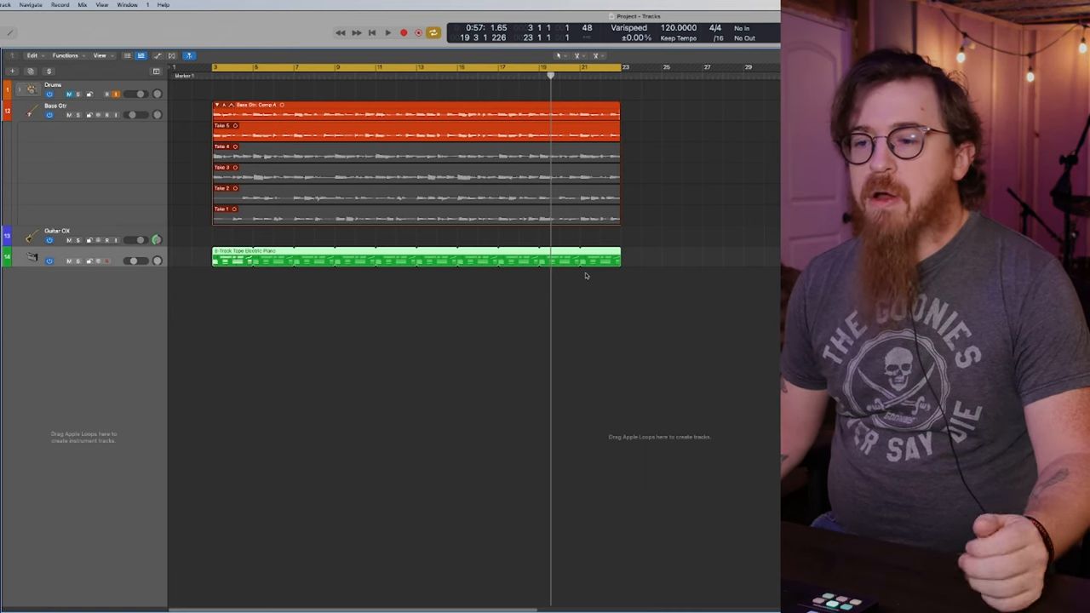